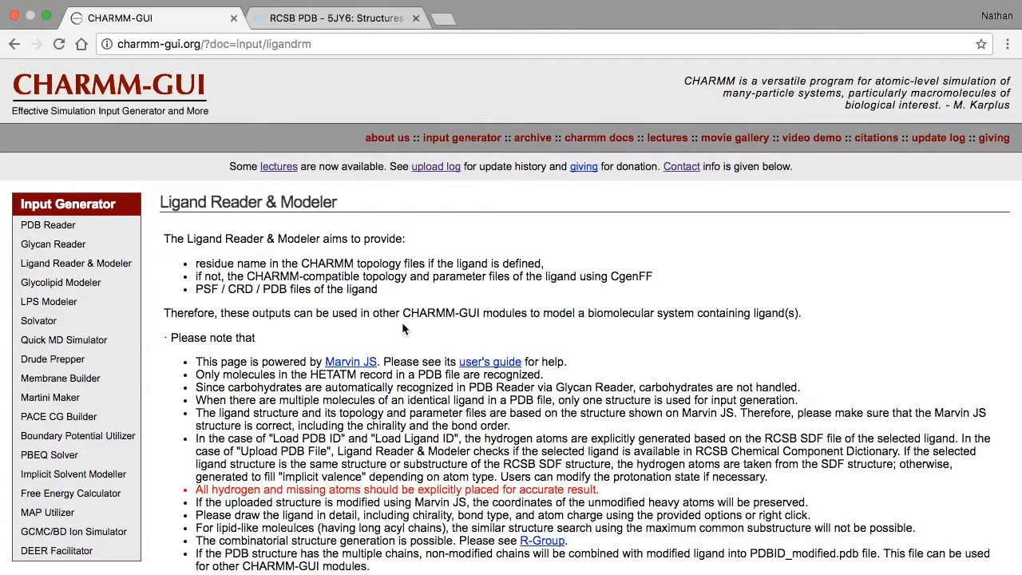
Check the RCSB 5JY6 entry, then enter PDB ID 5JY6 in the Load PDB ID field.
left_click(332, 18)
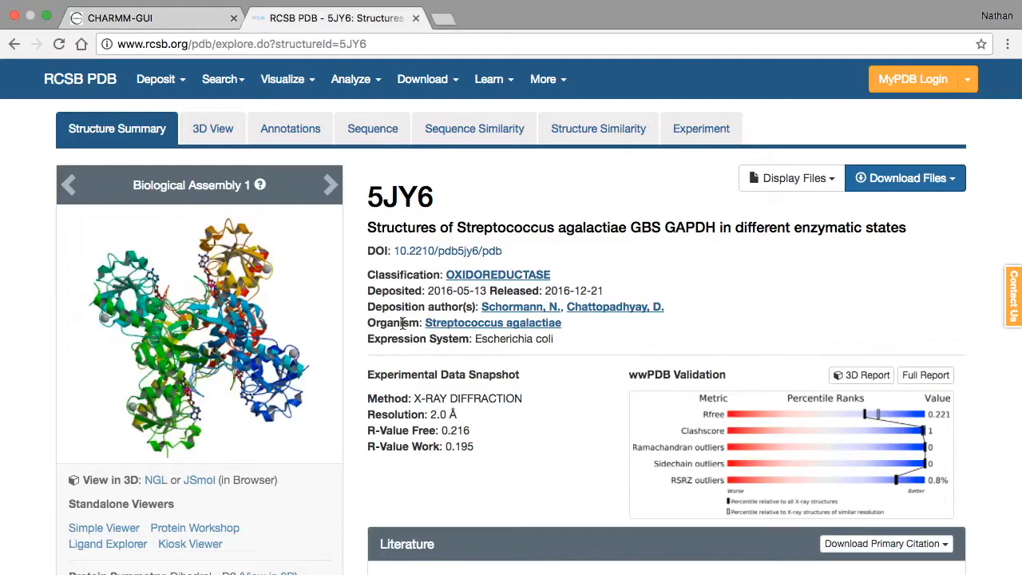
left_click(152, 18)
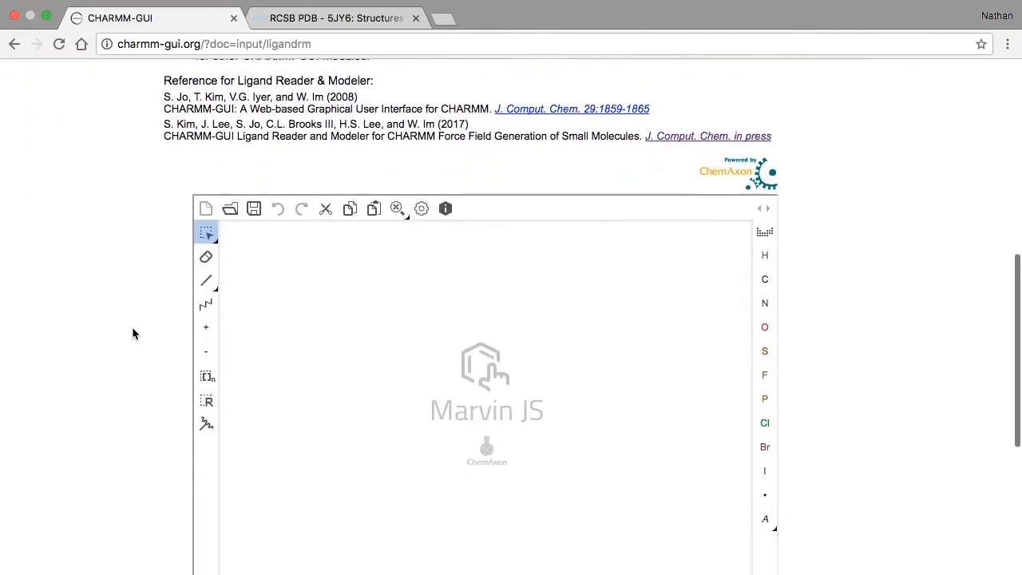
scroll("down", 3)
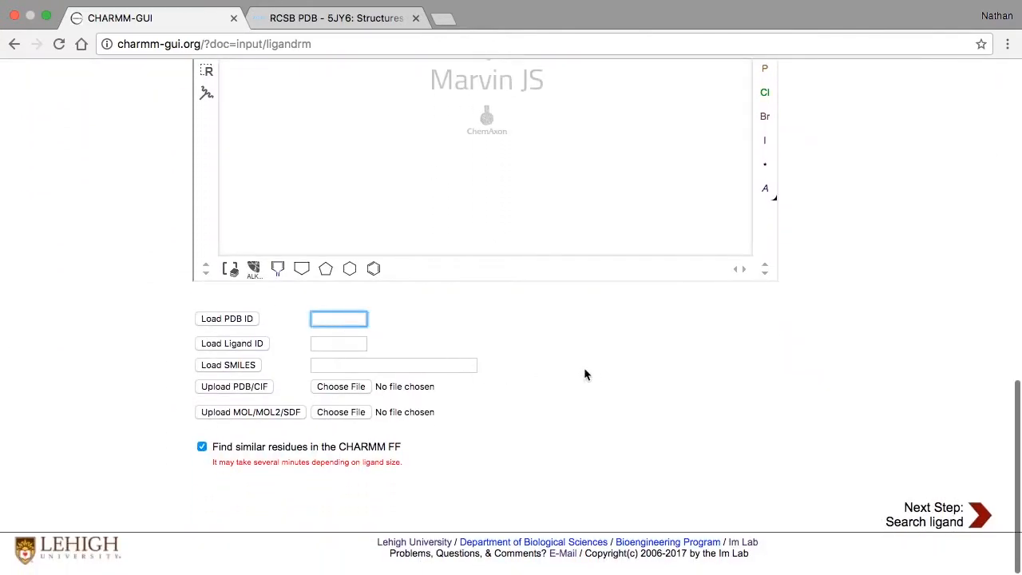
type("5JY")
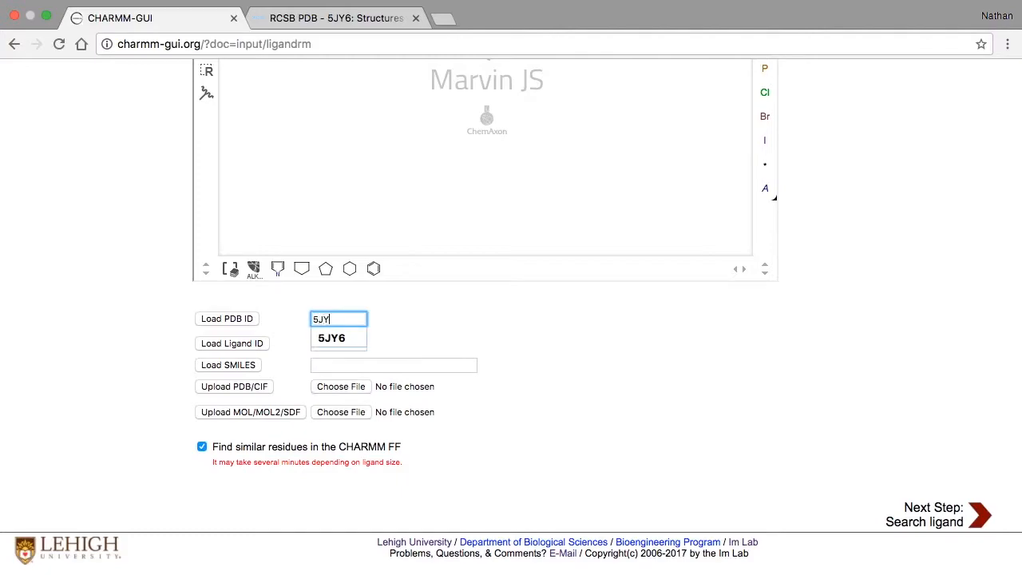
left_click(331, 337)
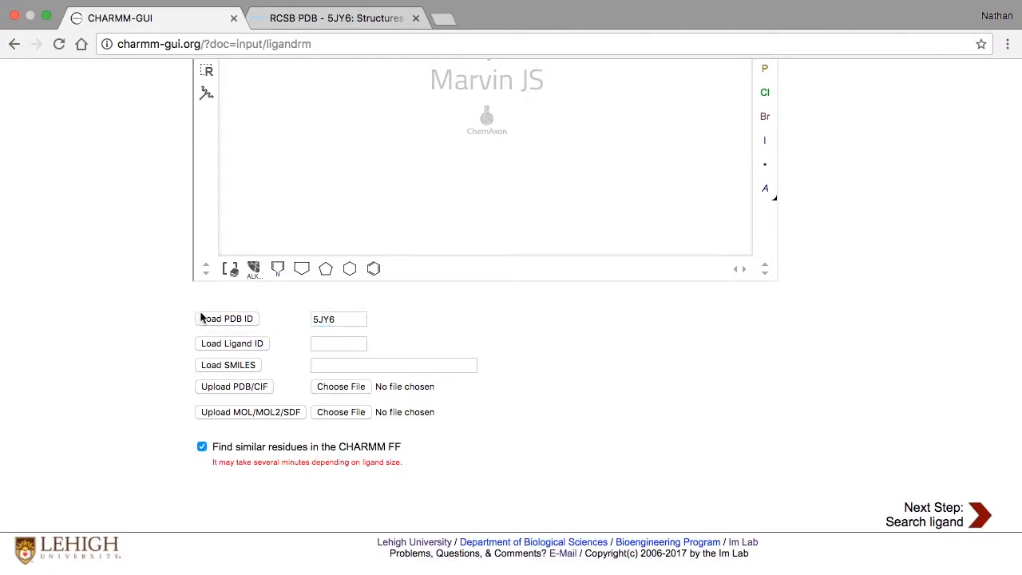
Load 5JY6 to list its ligands NAD and MG, and review them under Small Molecules on RCSB.
left_click(227, 320)
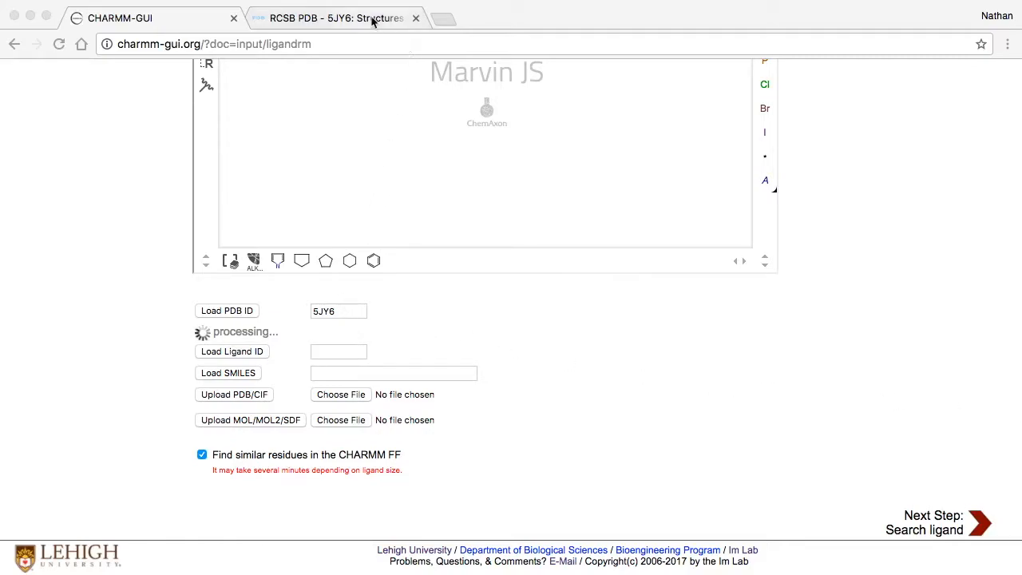
left_click(336, 17)
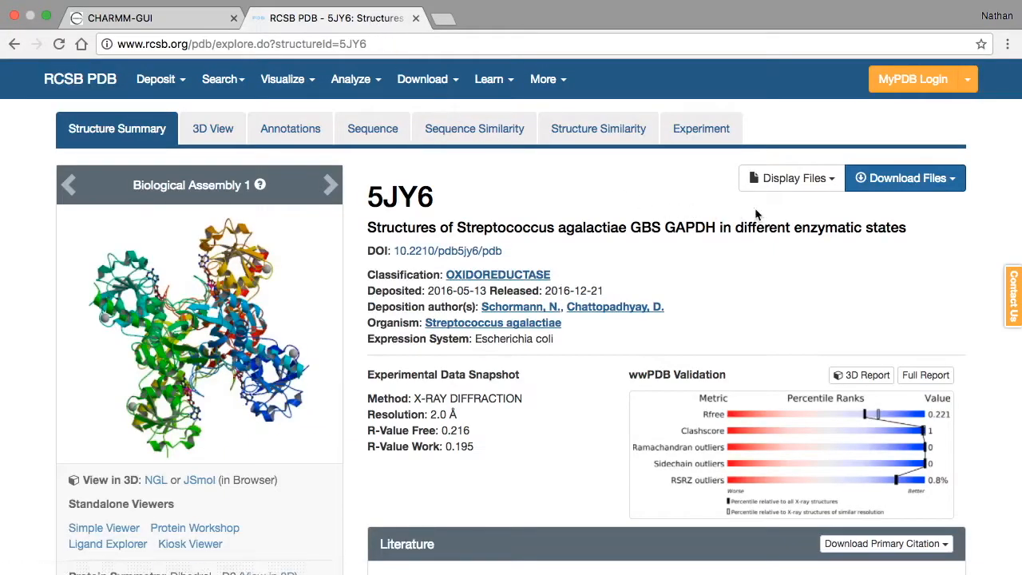
scroll("down", 3)
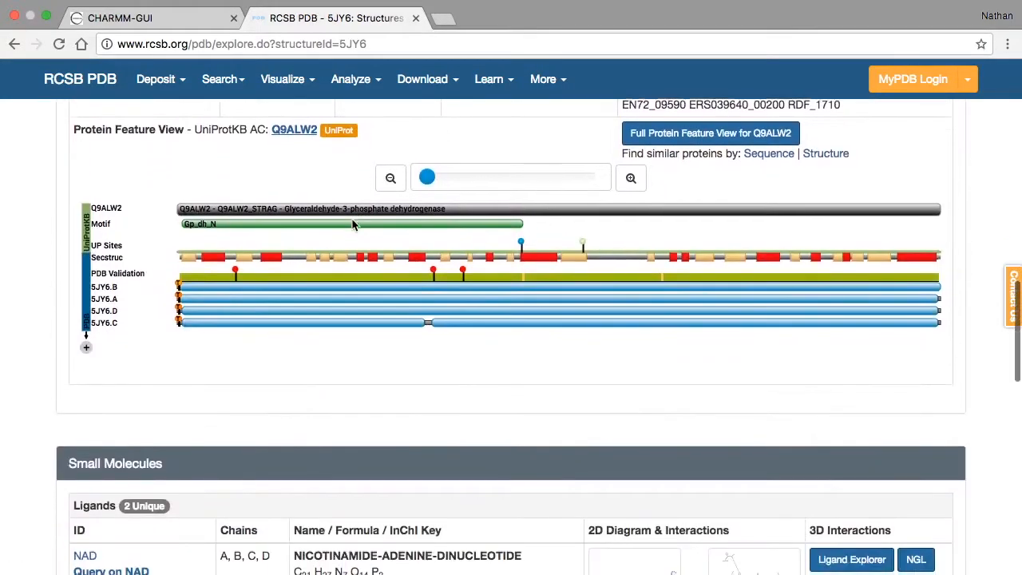
scroll("down", 3)
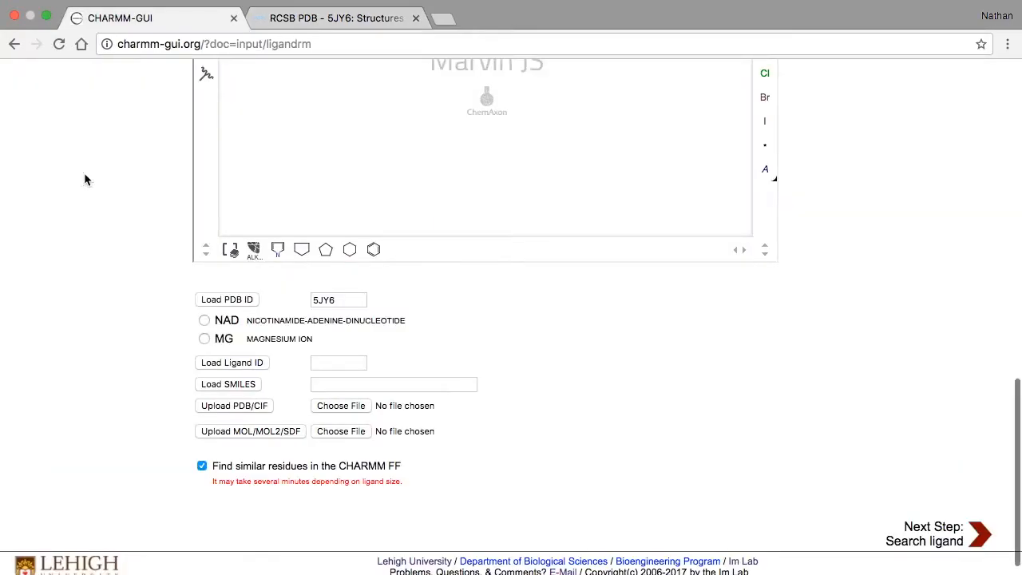
Choose NAD among the 5JY6 ligands so its structure loads into the Marvin JS sketcher.
left_click(204, 320)
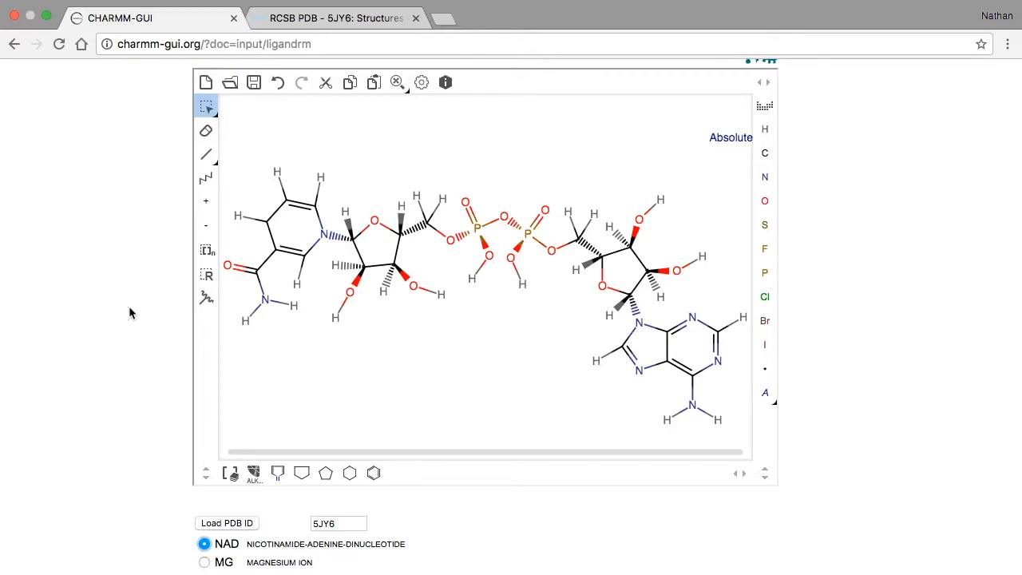
Review the RCSB NAD summary, rotating and zooming its 3D model with hydrogens shown, then return to the form.
left_click(336, 17)
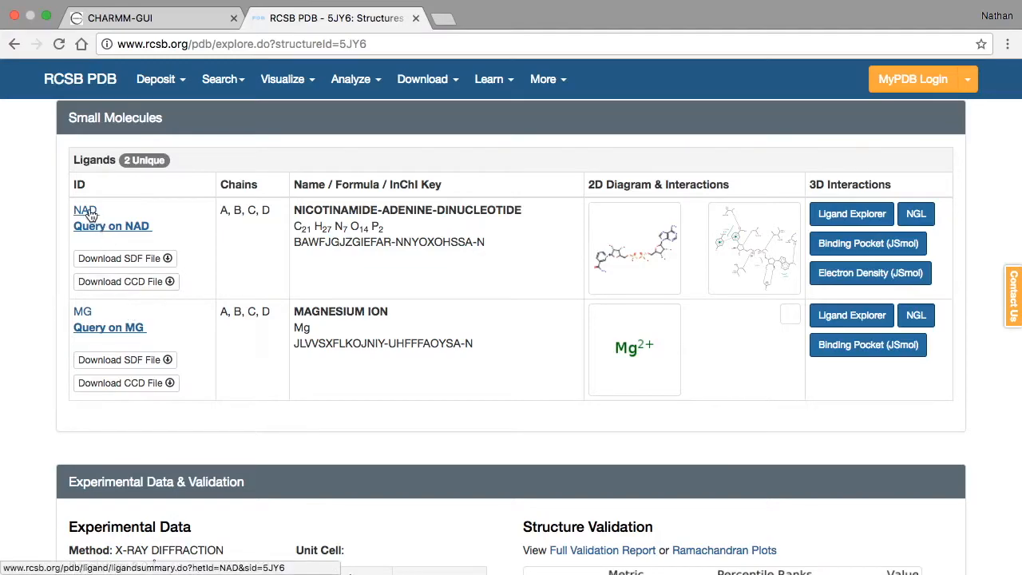
left_click(84, 211)
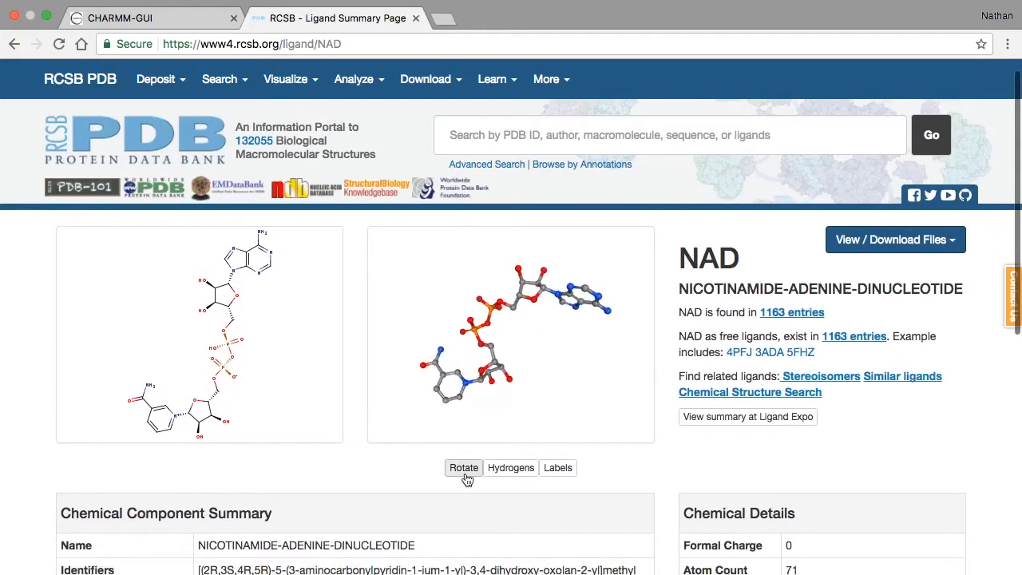
left_click(463, 466)
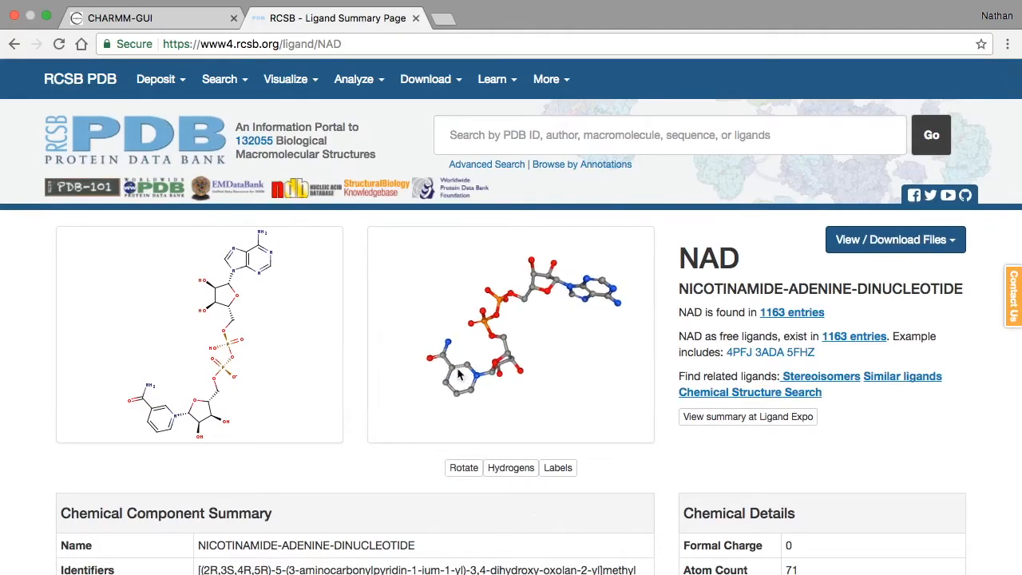
left_click_drag(472, 376, 555, 311)
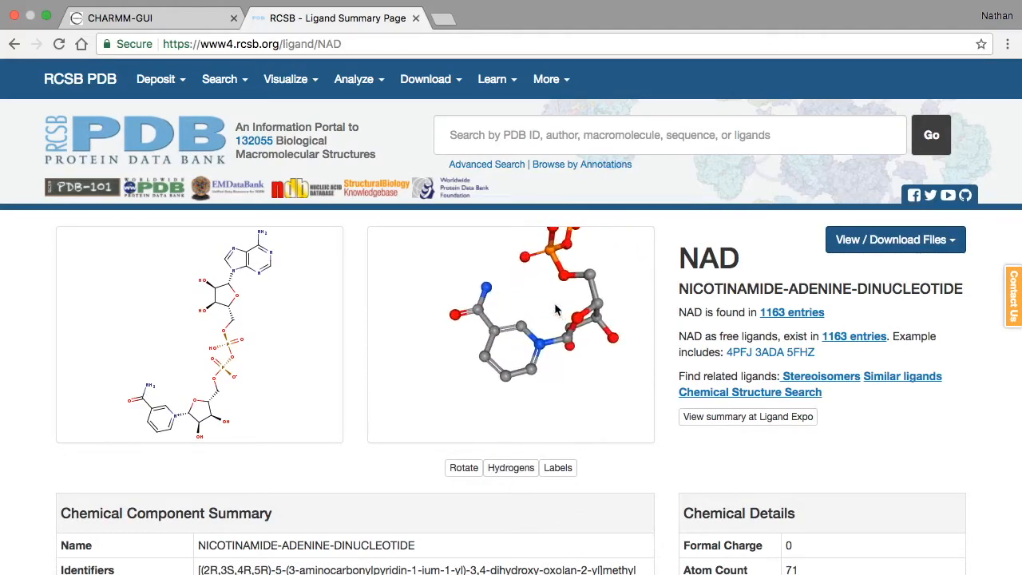
left_click(511, 467)
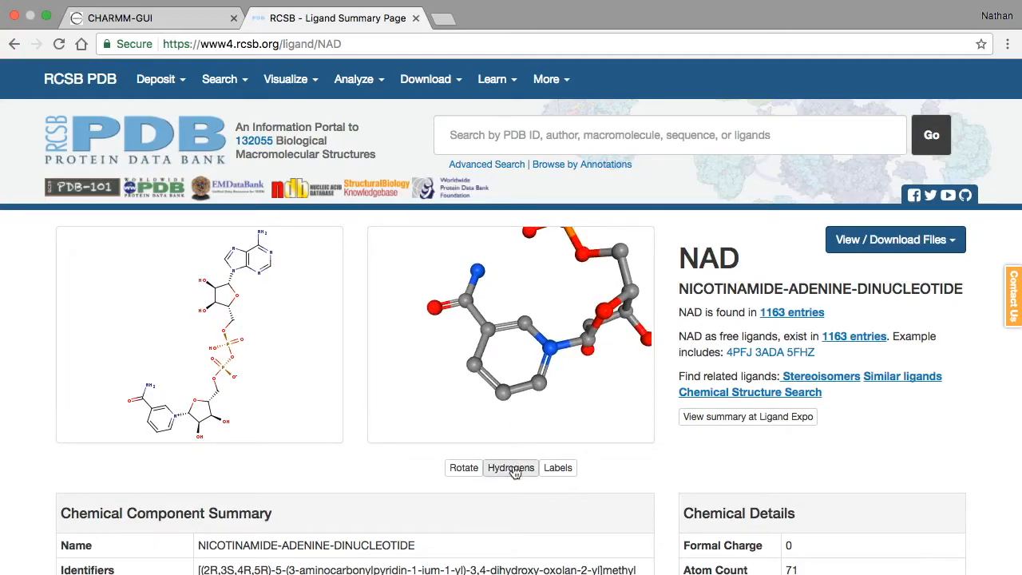
left_click(511, 468)
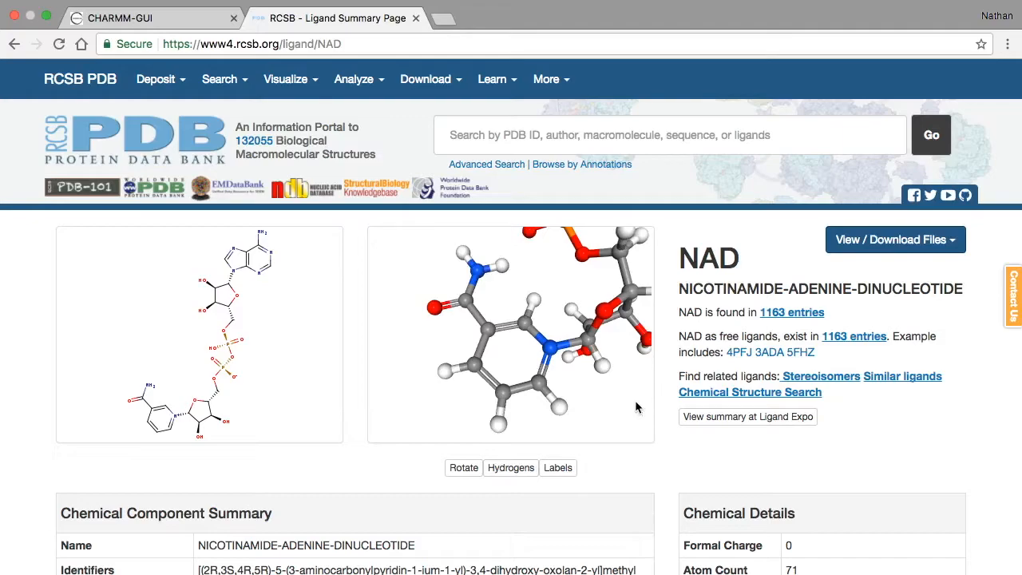
left_click(119, 17)
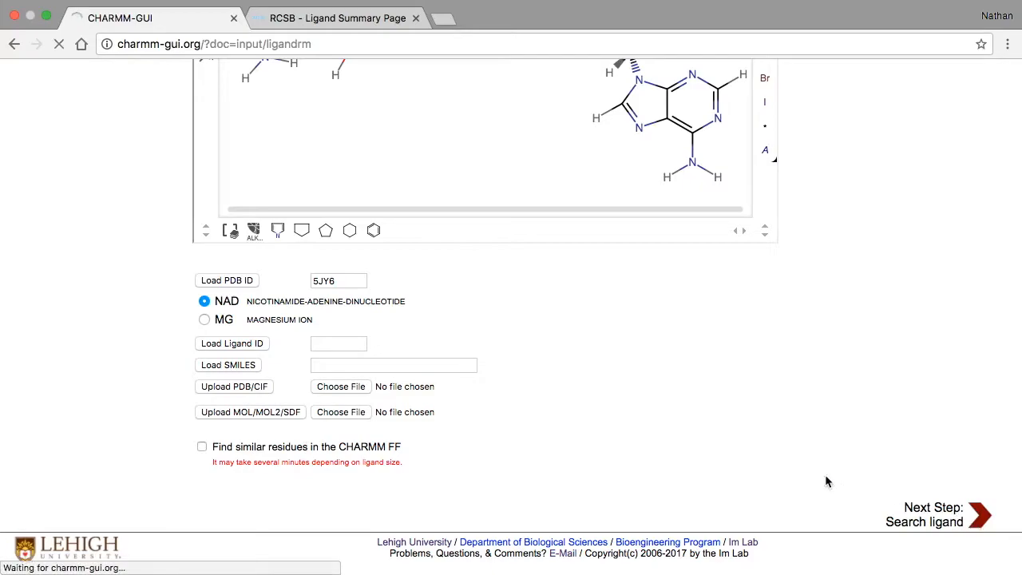
Submit NAD for residue matching and view the 3D structure of the NAD protonation variant.
left_click(934, 514)
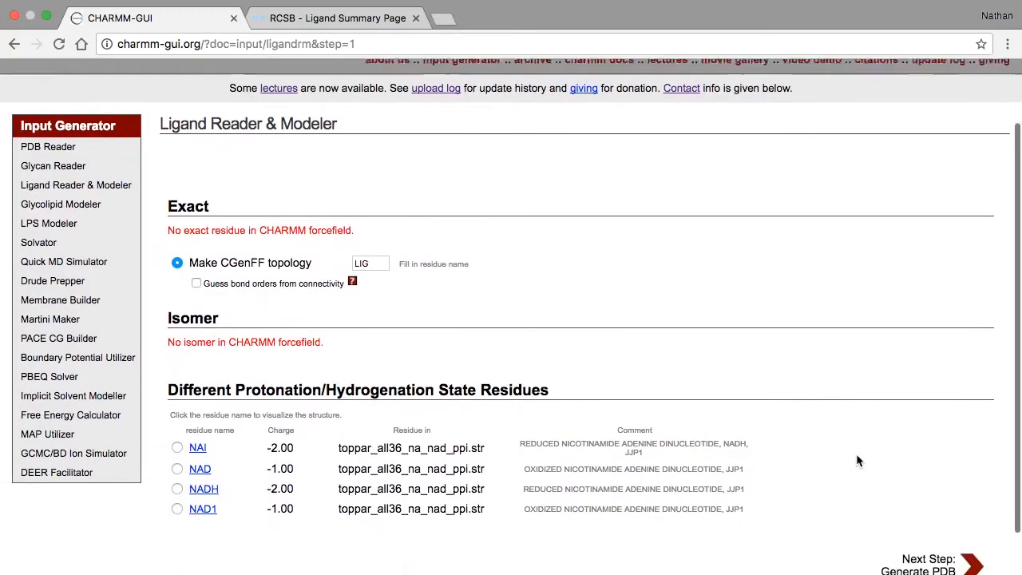
scroll("down", 3)
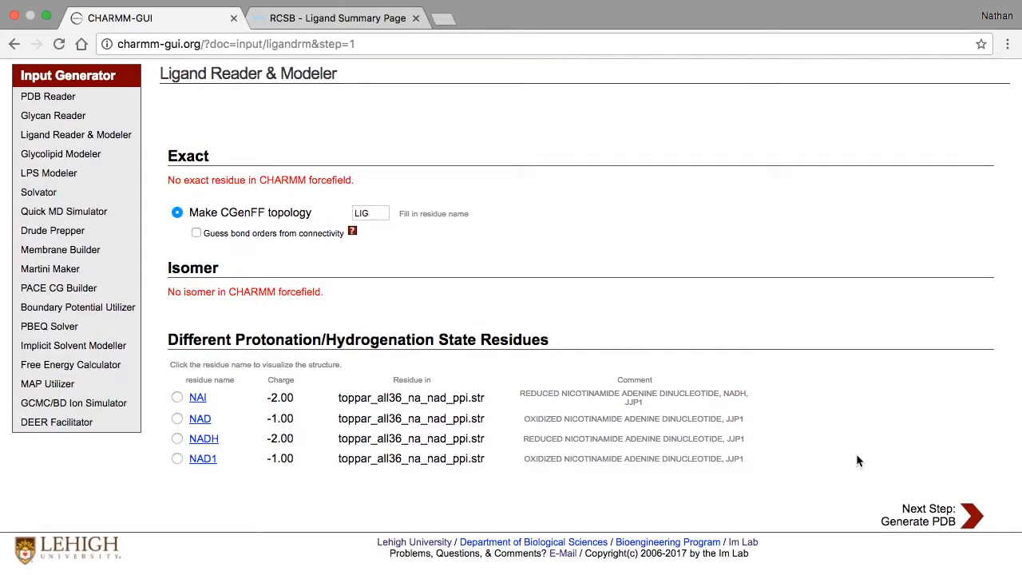
mouse_move(805, 460)
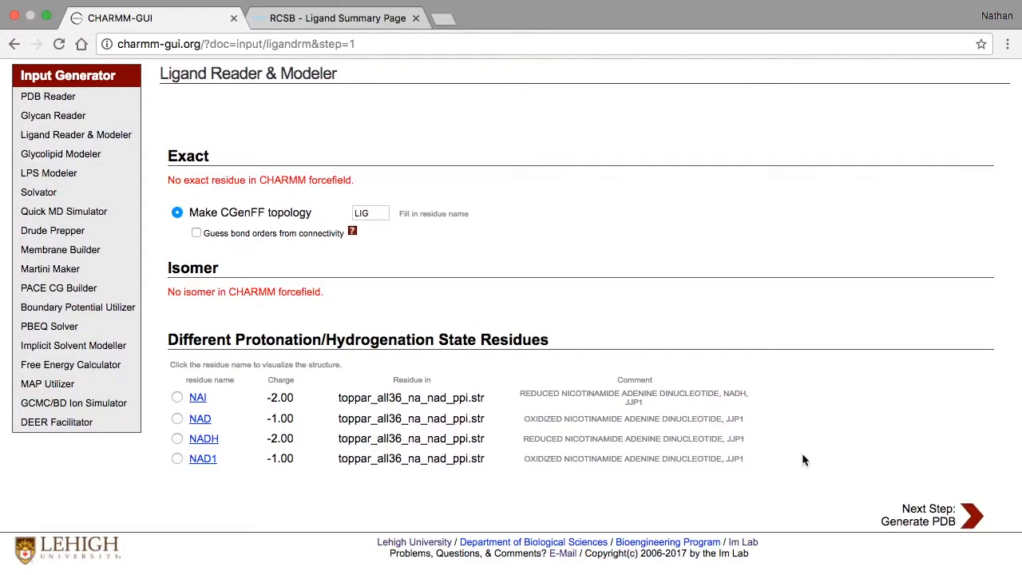
left_click(199, 418)
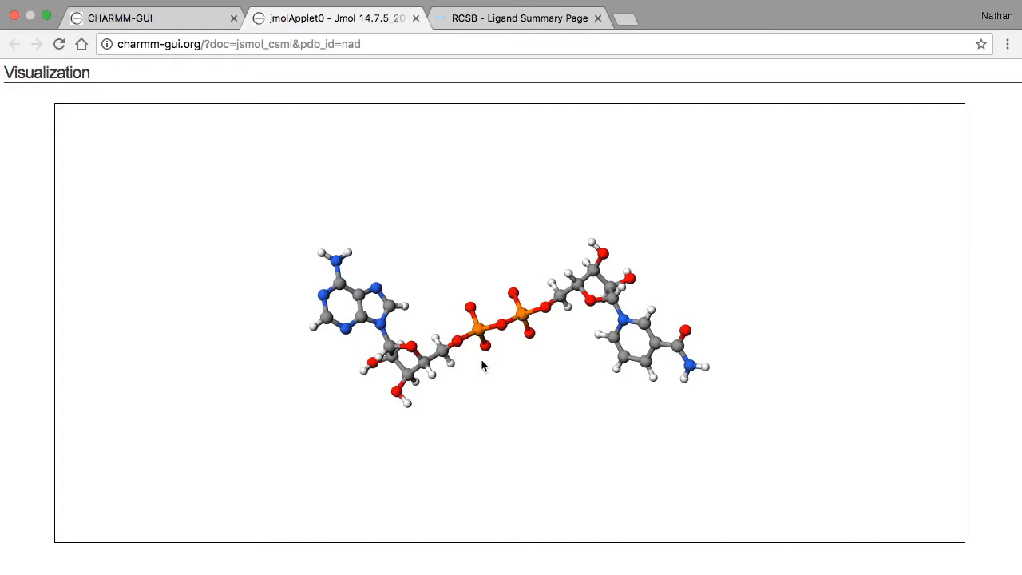
mouse_move(476, 342)
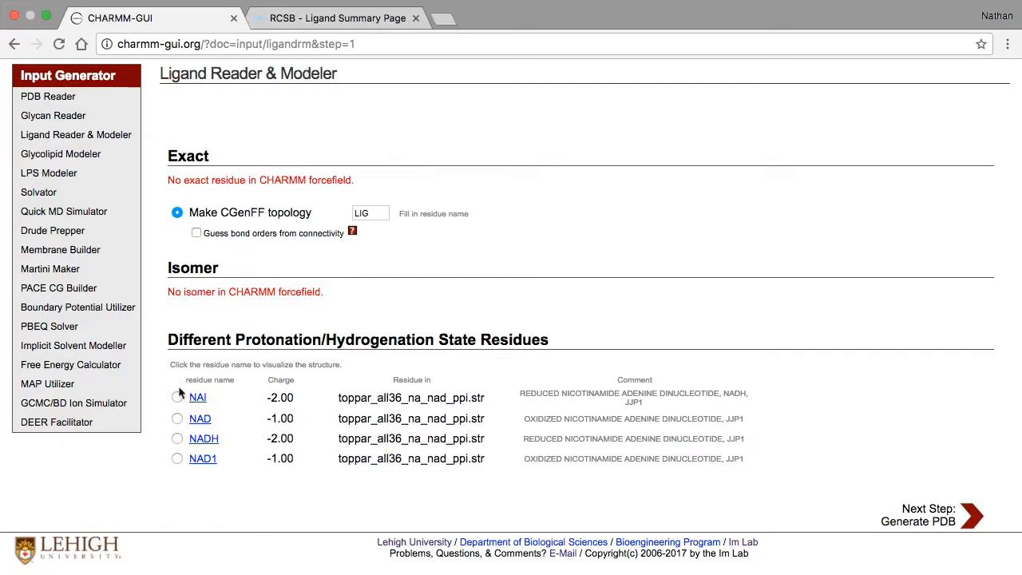
Choose NAD as the matching residue, generate the PDB/PSF files and save charmm-gui.tgz to the Desktop.
left_click(176, 418)
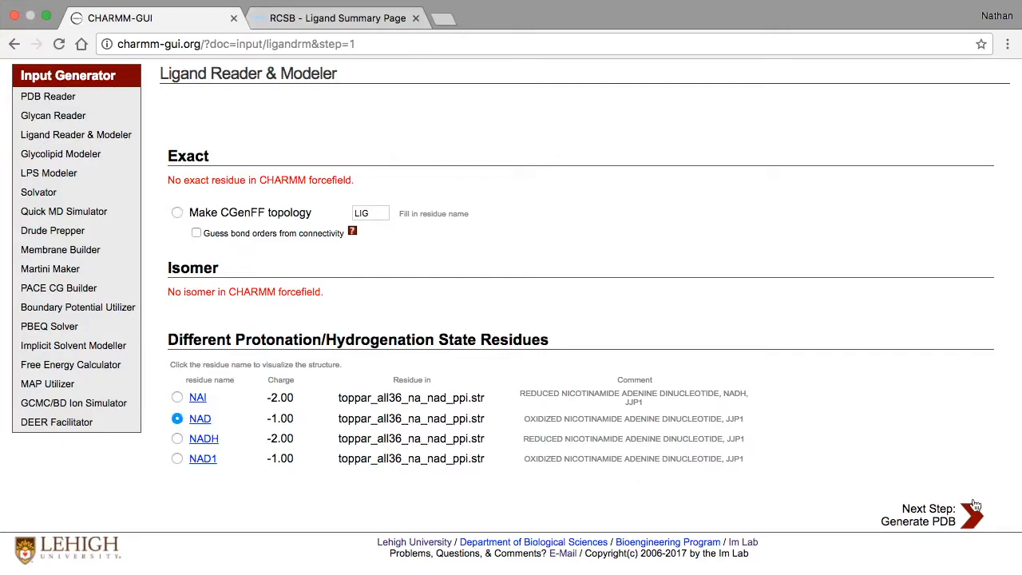
left_click(972, 514)
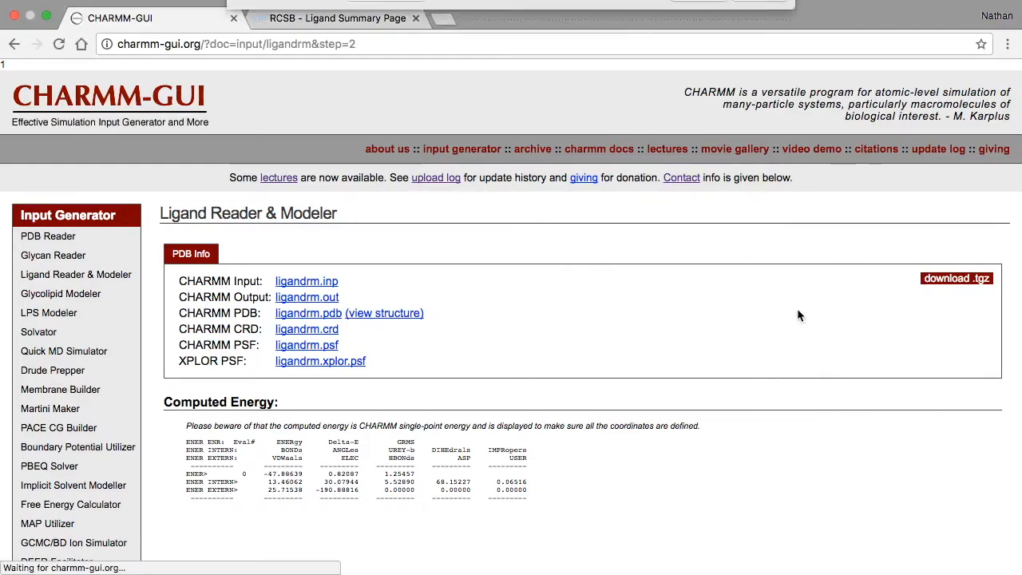
left_click(956, 277)
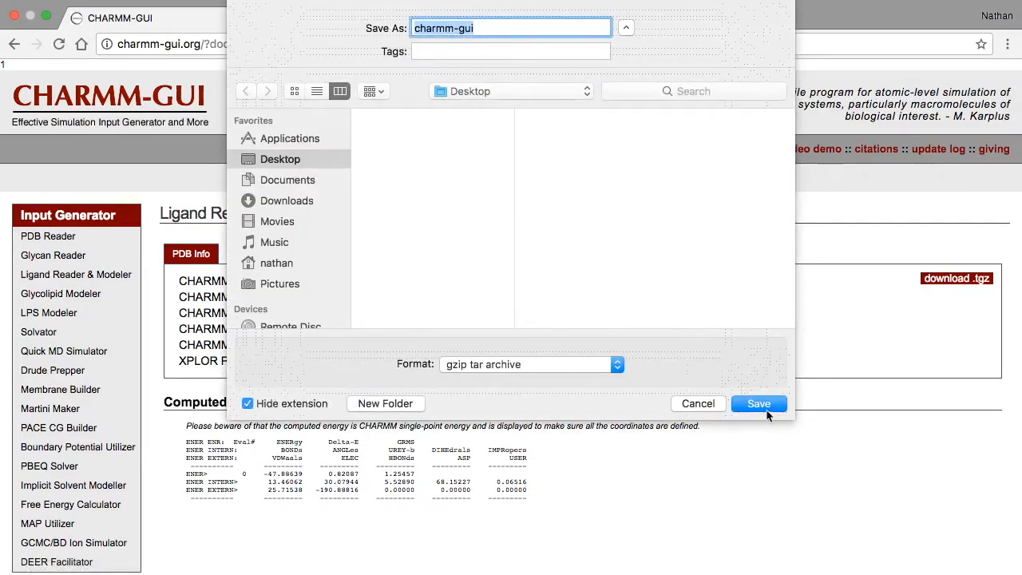
left_click(757, 403)
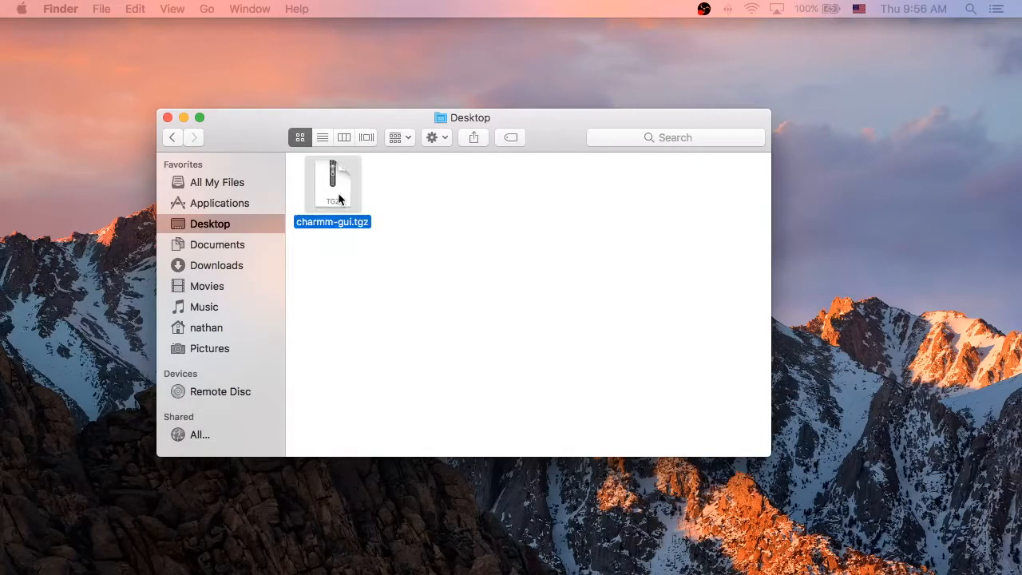
Unpack the downloaded charmm-gui.tgz archive in Finder.
double_click(332, 184)
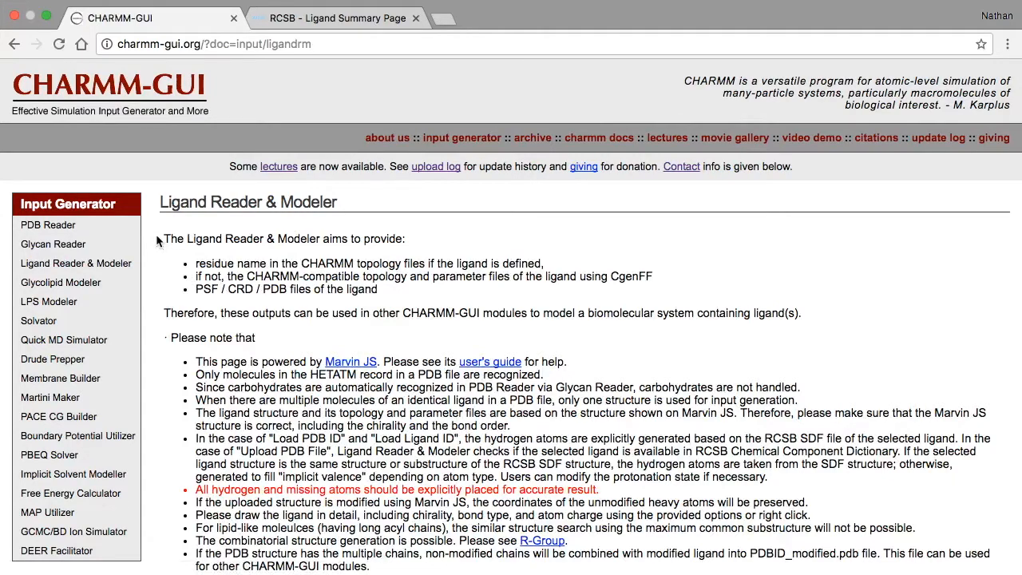
Enter NAD in the Load Ligand ID field to load it into the sketcher.
scroll("down", 3)
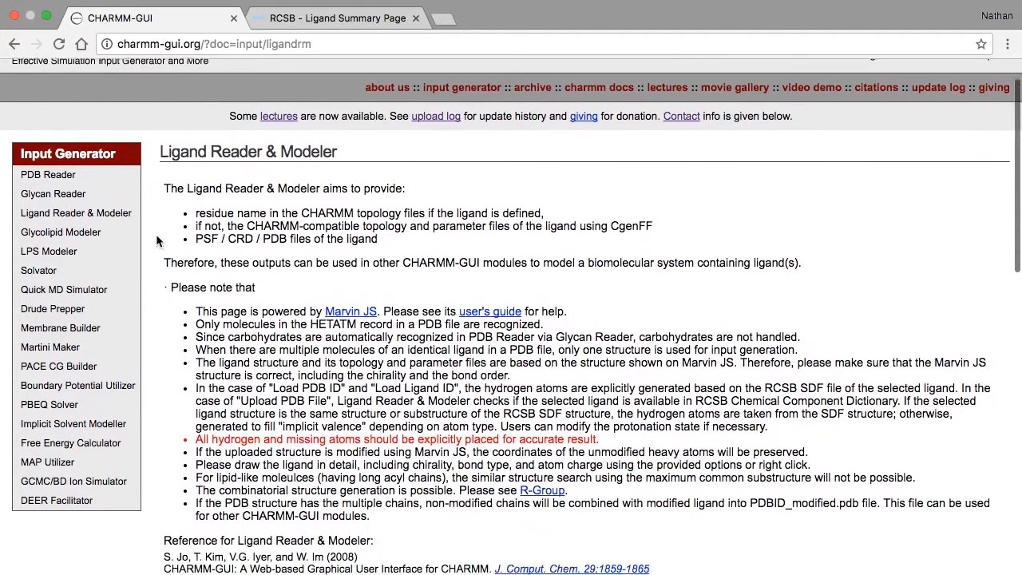
scroll("down", 3)
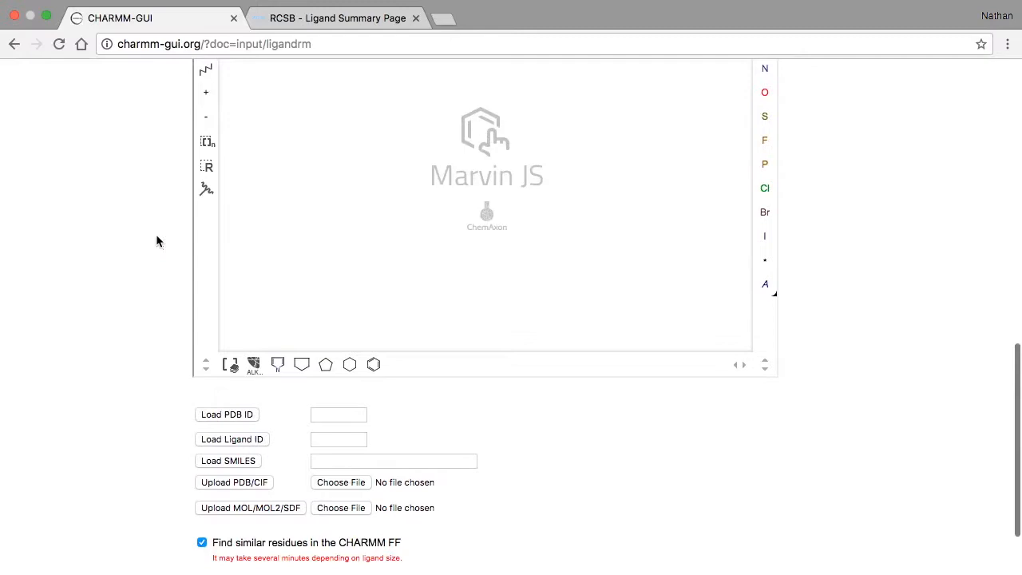
left_click(339, 439)
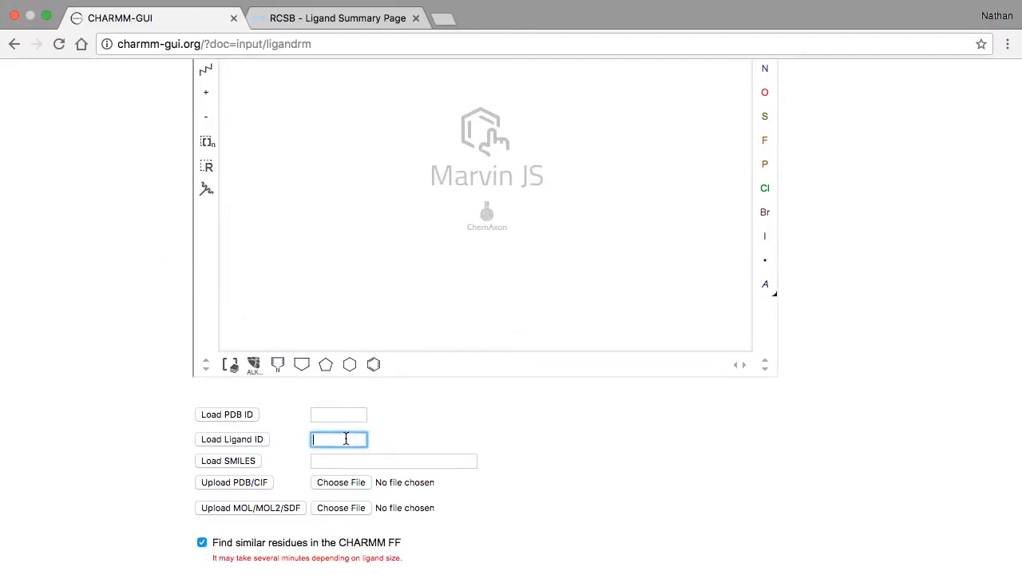
type("NAD")
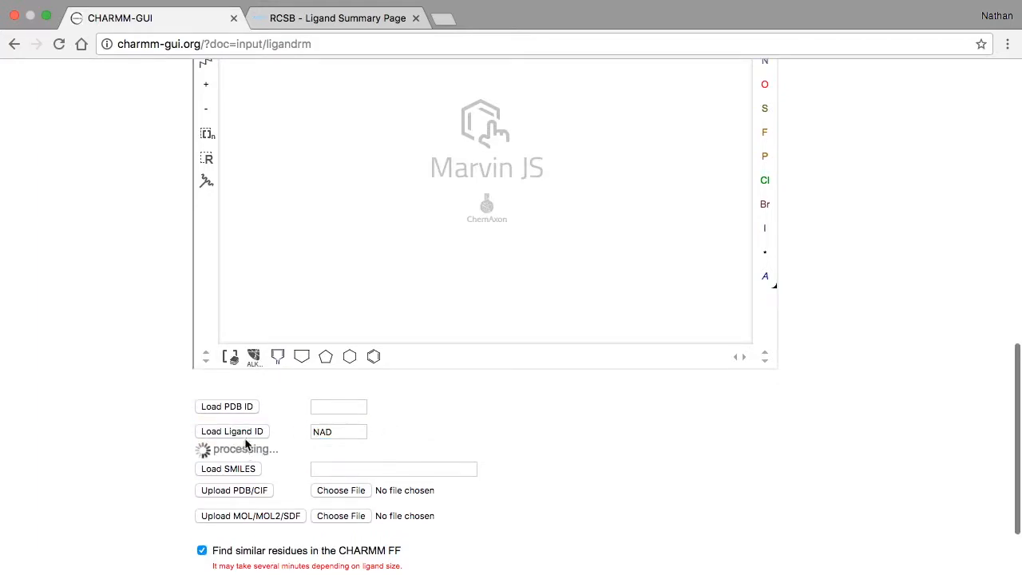
mouse_move(182, 412)
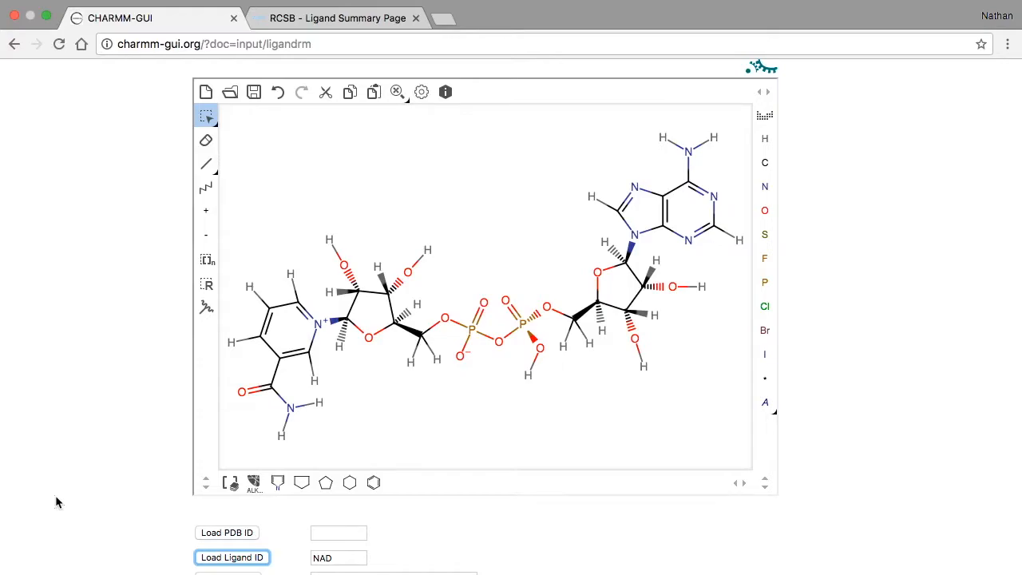
mouse_move(66, 503)
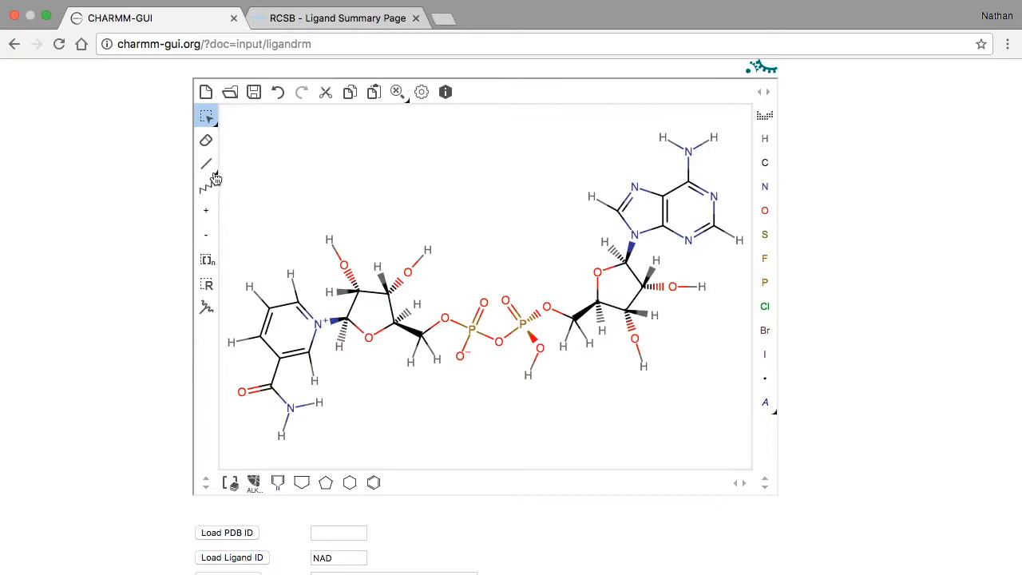
Use bond-type tools to remove the phosphate hydroxyl hydrogen, leaving a negatively charged oxygen.
left_click(206, 163)
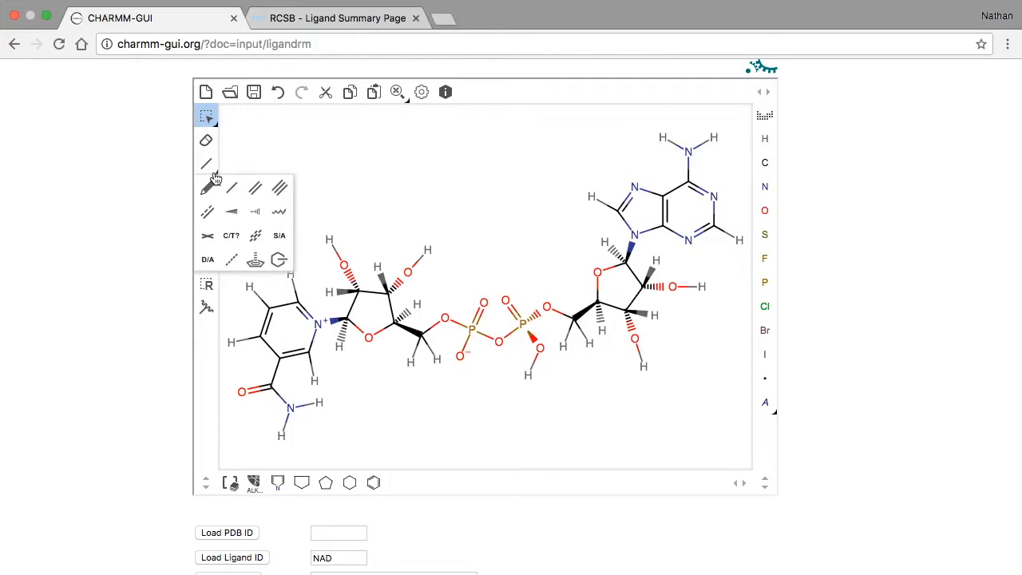
mouse_move(259, 215)
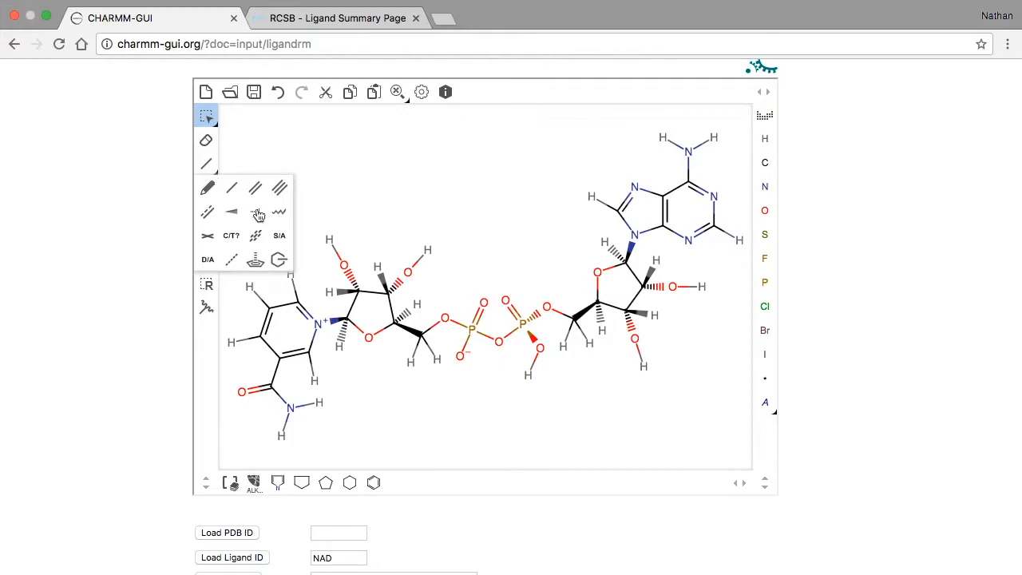
left_click(277, 211)
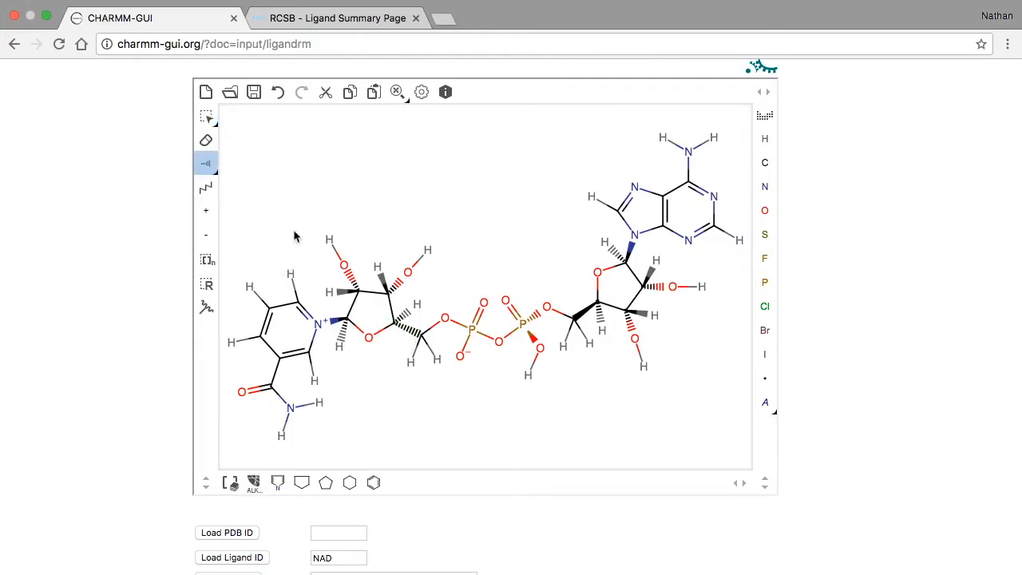
left_click(206, 163)
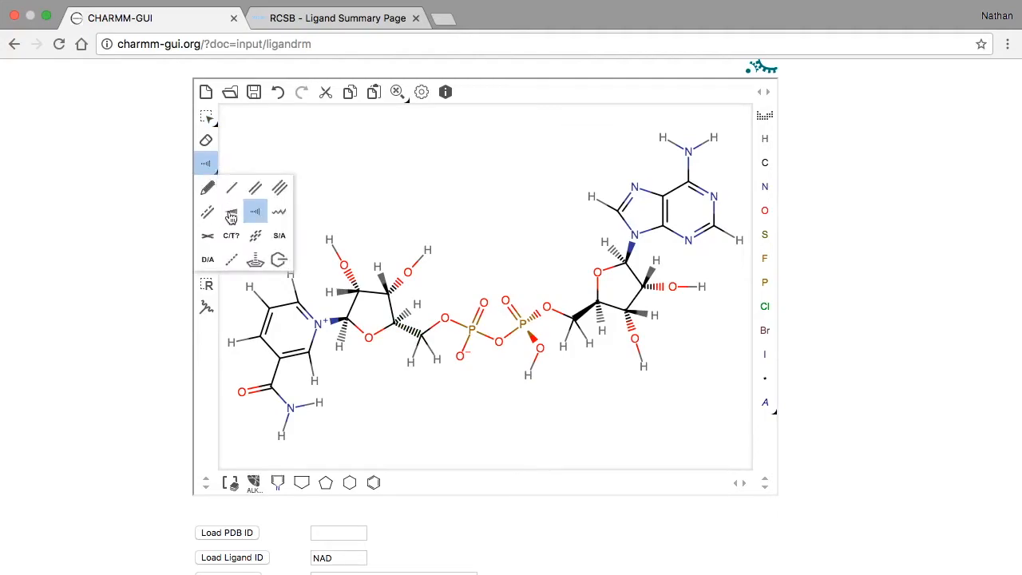
left_click(255, 211)
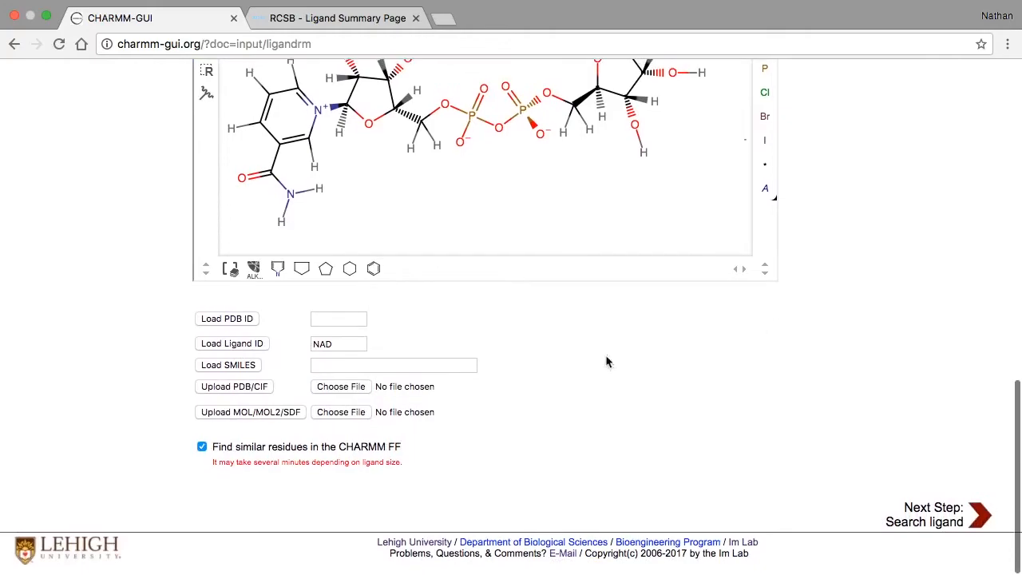
Turn off similar-residue search, search CHARMM for the edited ligand and start generating structure files with CGenFF.
left_click(201, 447)
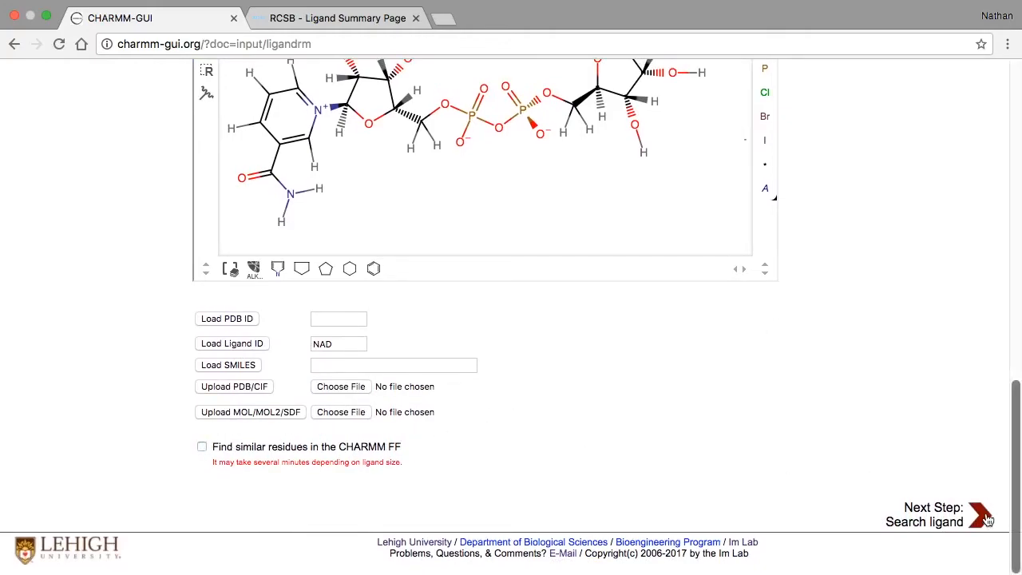
left_click(983, 514)
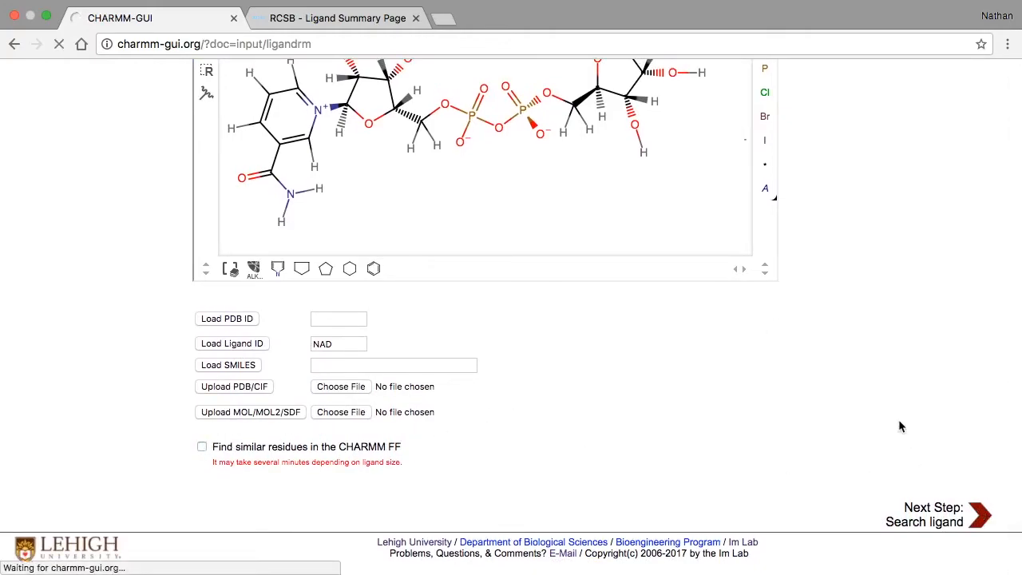
left_click(966, 515)
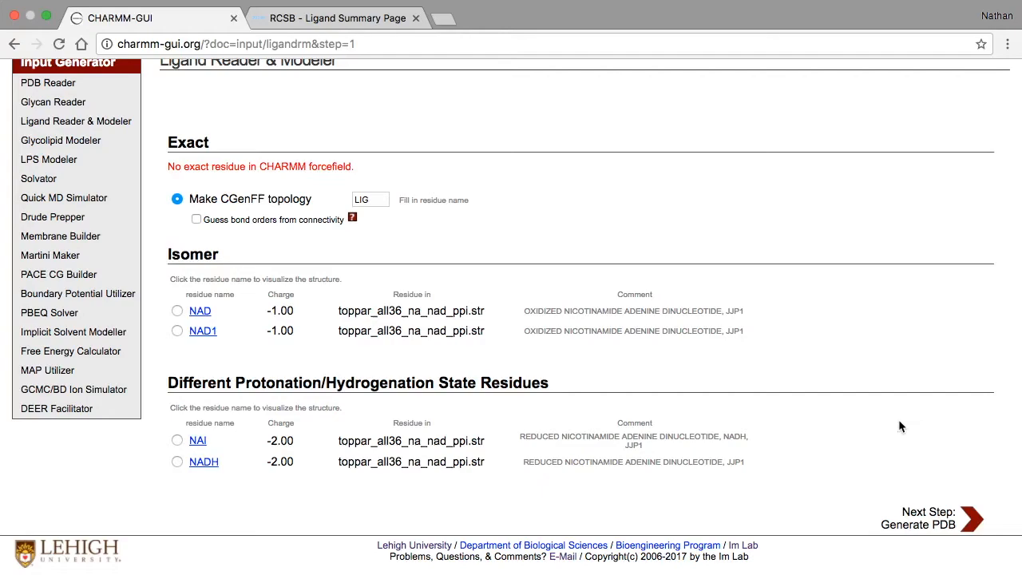
mouse_move(935, 495)
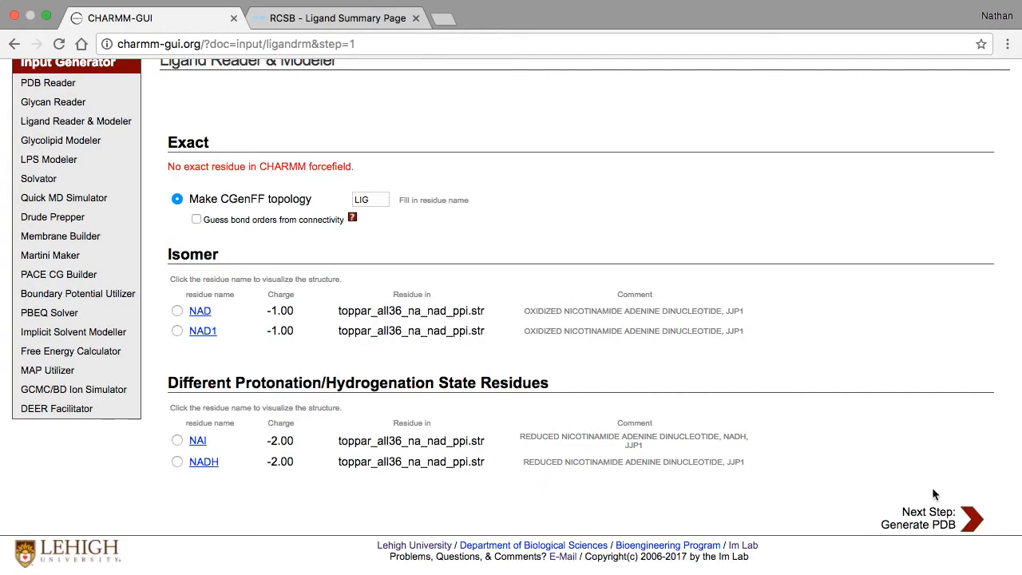
left_click(971, 519)
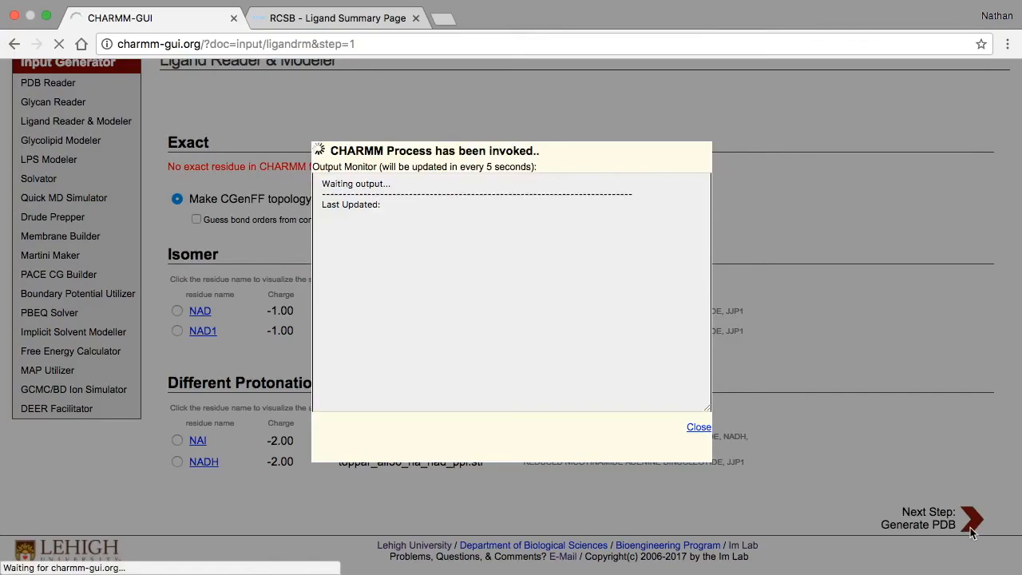